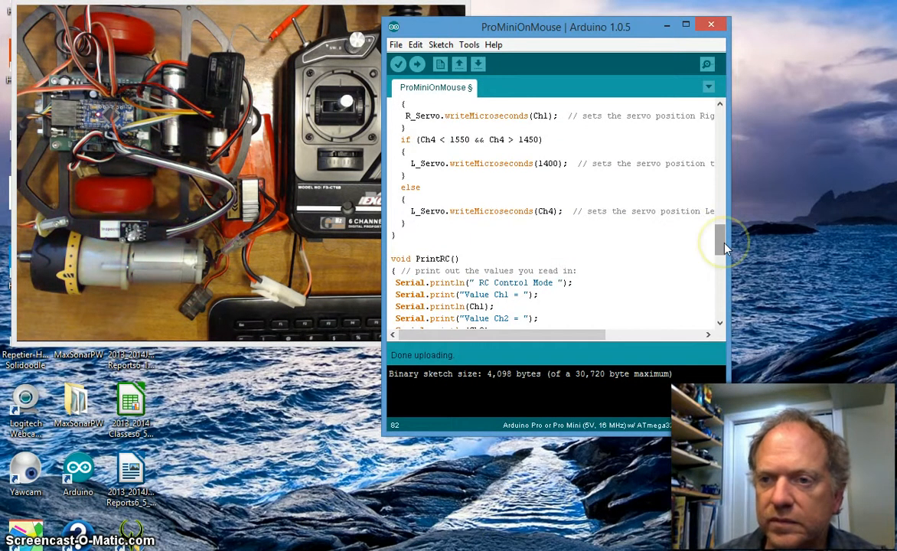
Comment out the Ch4 dead-band if/else block in DriveServosRC, then upload to the Pro Mini.
{"action": "left_click_drag", "start_coordinate": [723, 245], "coordinate": [723, 168]}
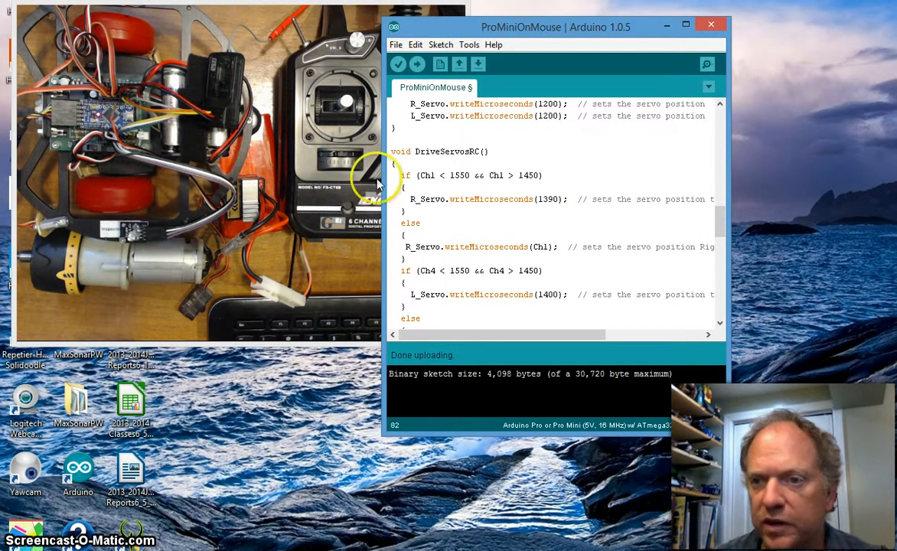
{"action": "mouse_move", "coordinate": [537, 33]}
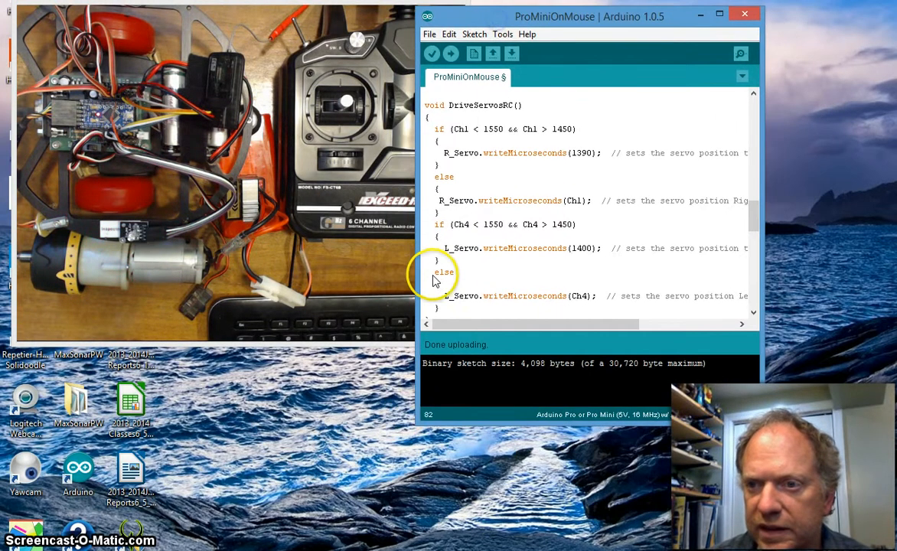
{"action": "scroll", "scroll_direction": "down", "scroll_amount": 3}
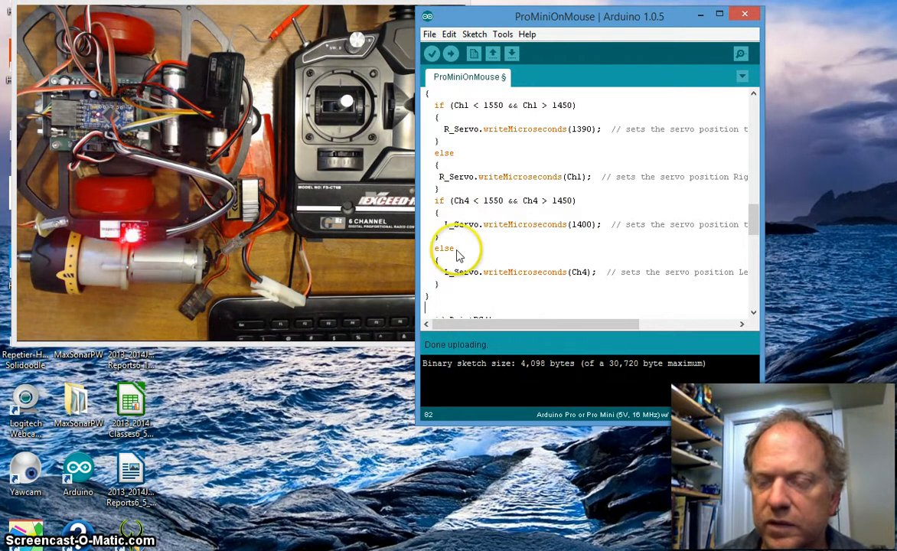
{"action": "left_click", "coordinate": [440, 248]}
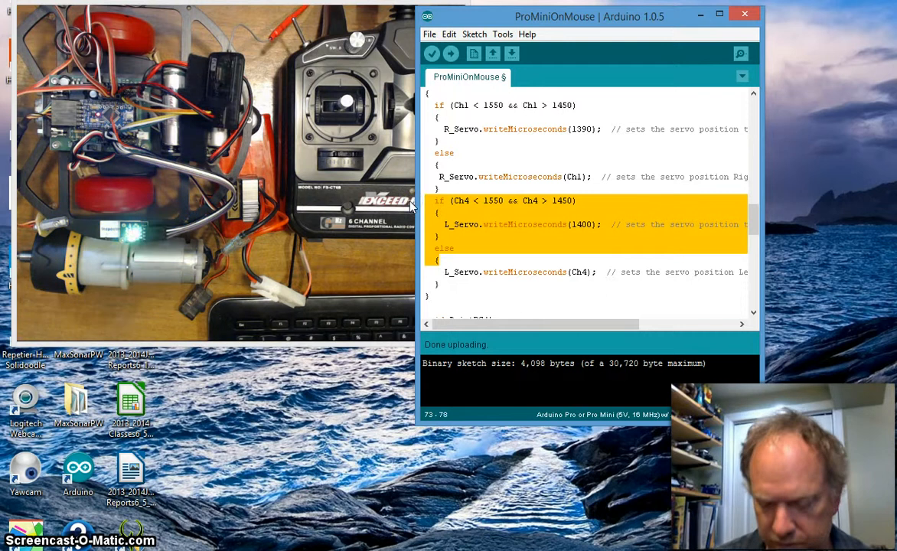
{"action": "key", "text": "ctrl+/"}
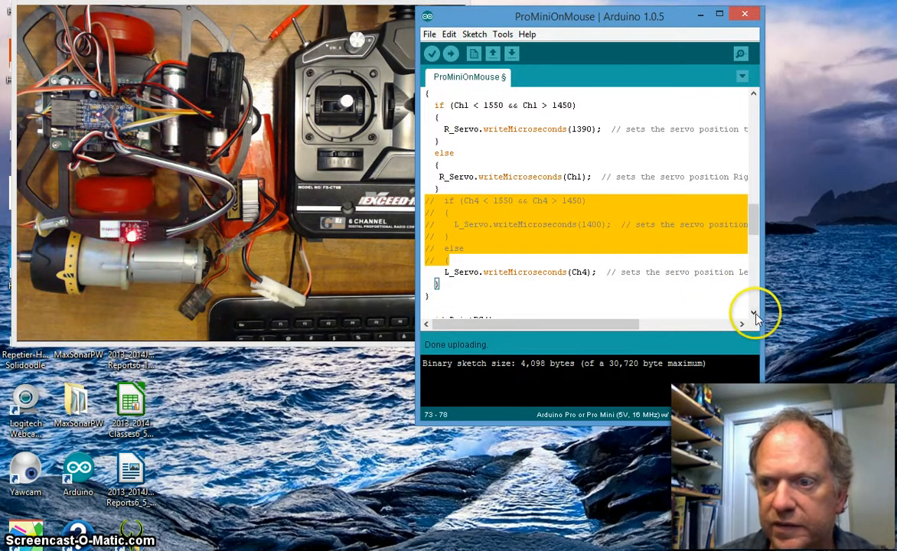
{"action": "scroll", "scroll_direction": "down", "scroll_amount": 3}
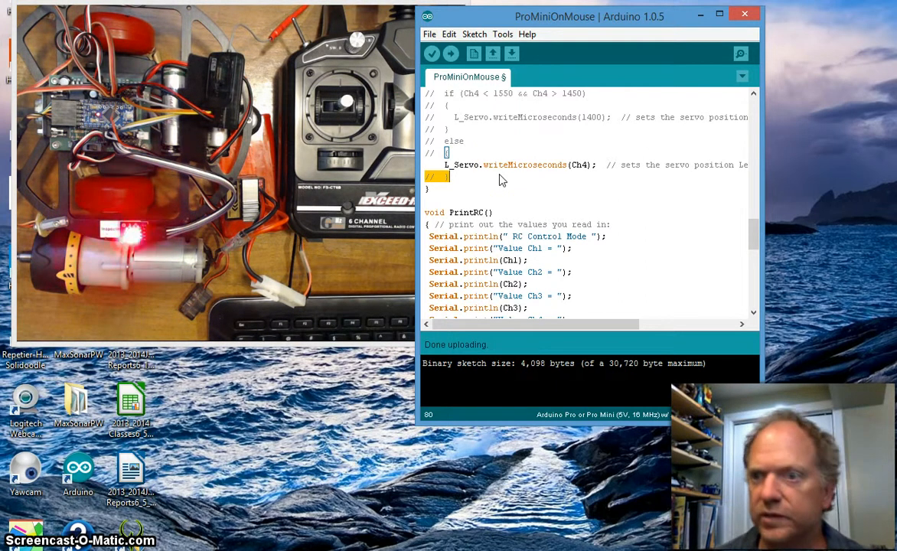
{"action": "left_click", "coordinate": [450, 53]}
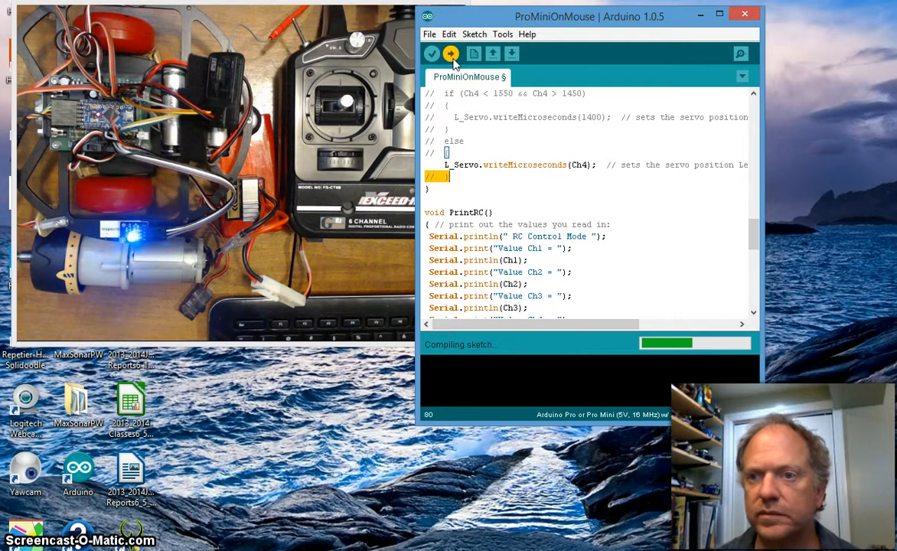